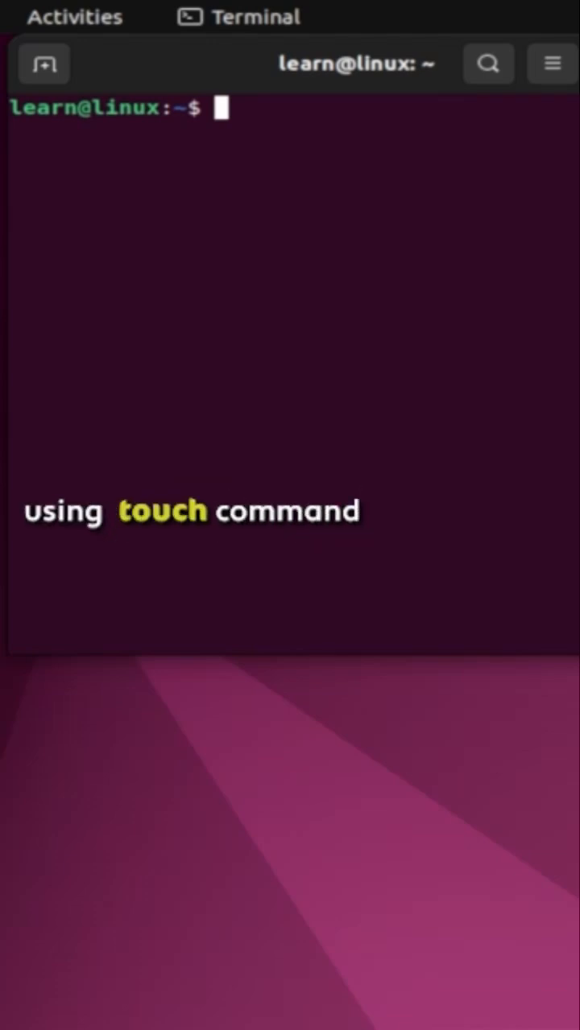
{"action": "type", "text": "touch first.sh"}
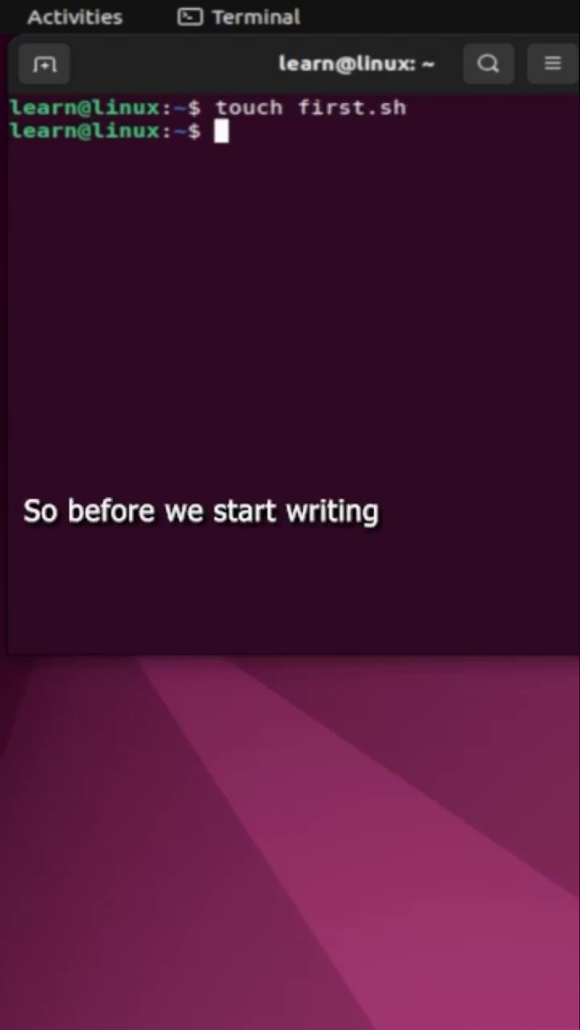
{"action": "type", "text": "ls"}
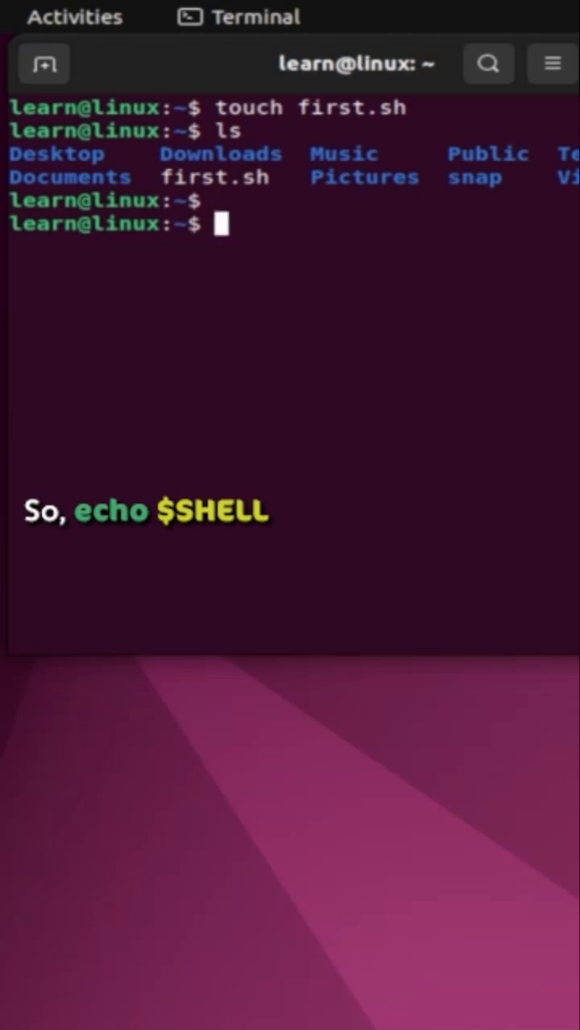
{"action": "type", "text": "echo $"}
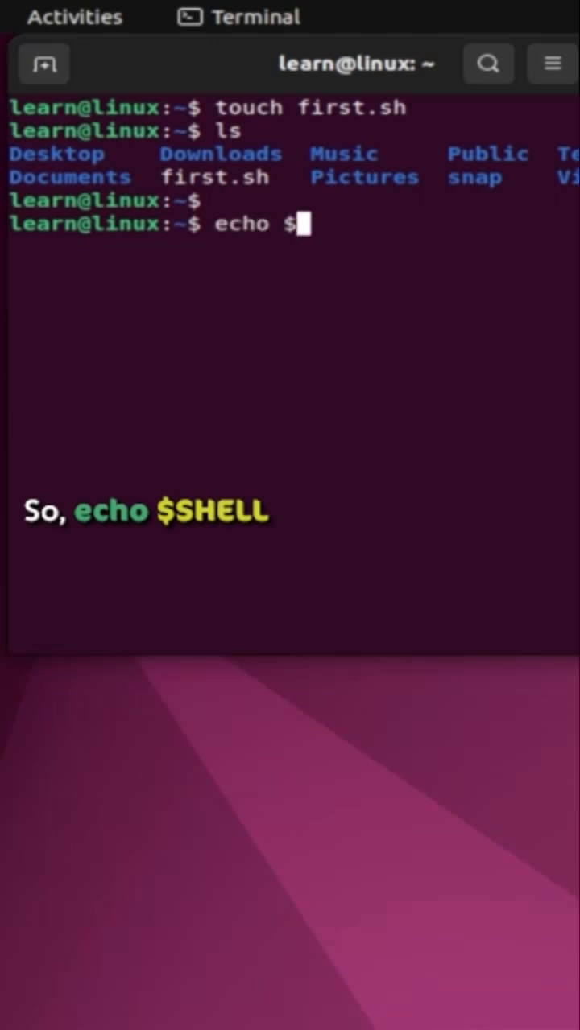